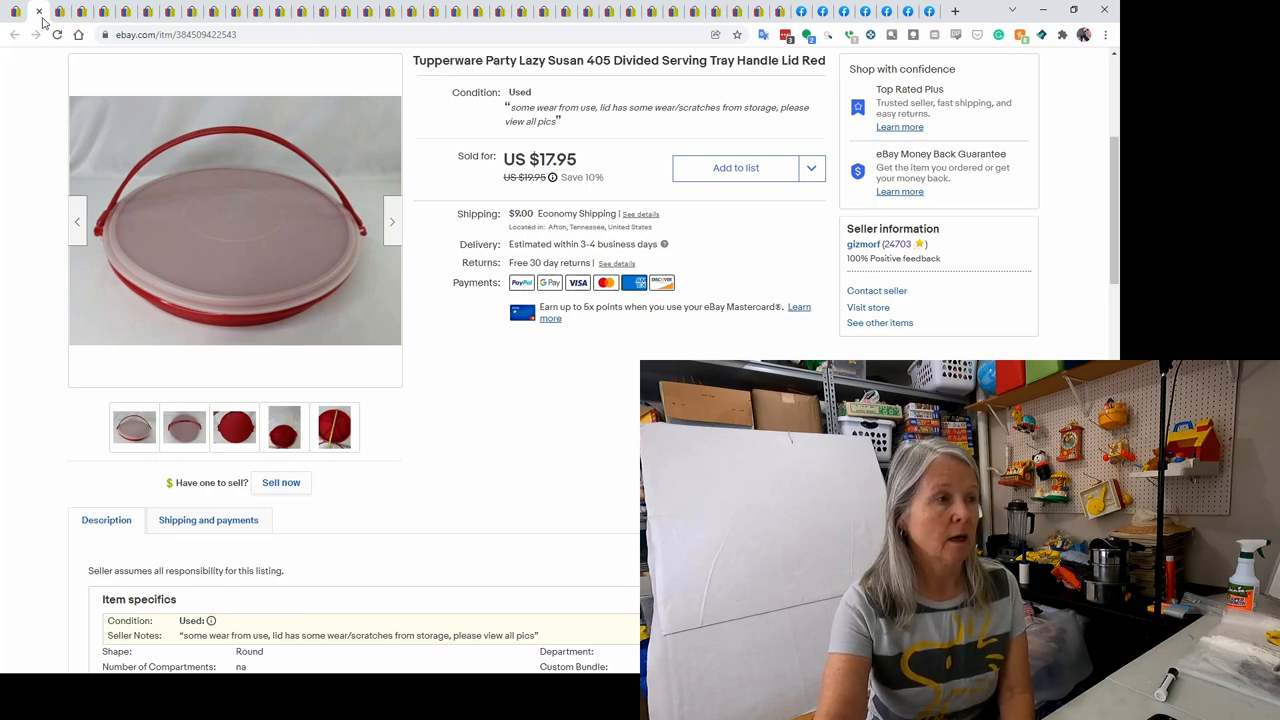
{"action": "mouse_move", "coordinate": [148, 222]}
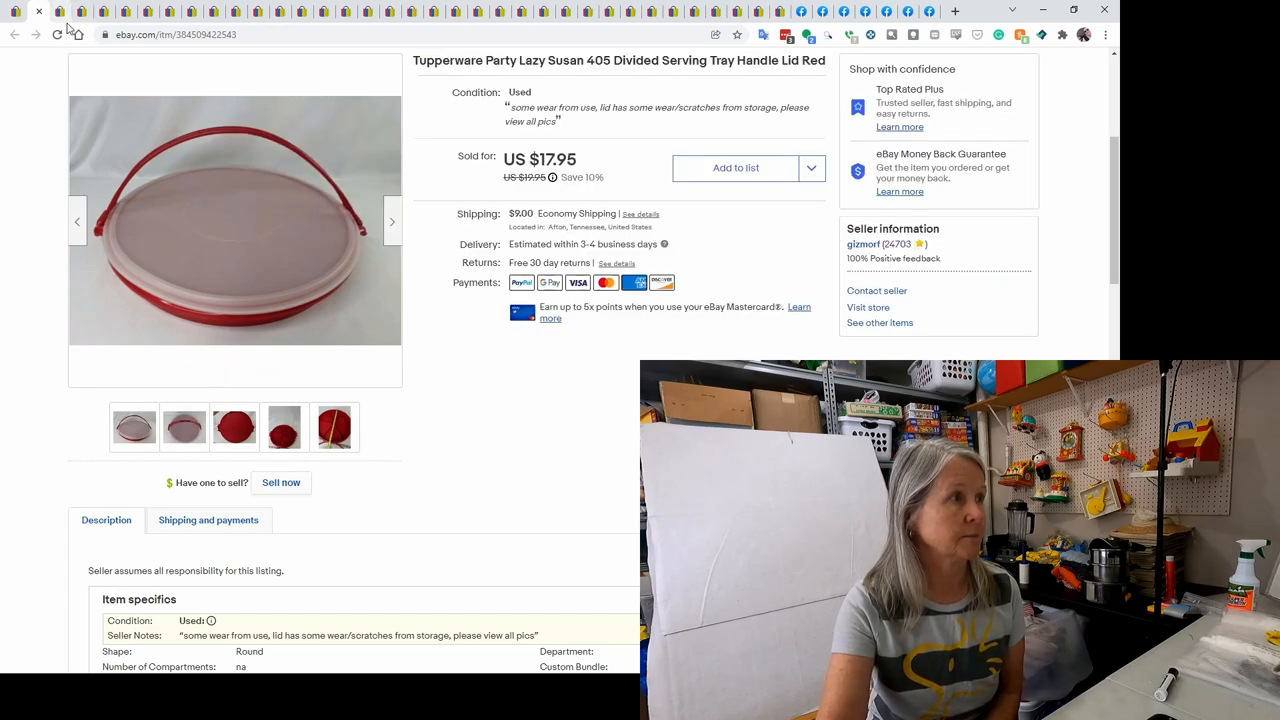
Switch to the tab showing the Fisher-Price dollhouse baby seat and picnic blanket lot, sold for $20.66
{"action": "left_click", "coordinate": [37, 14]}
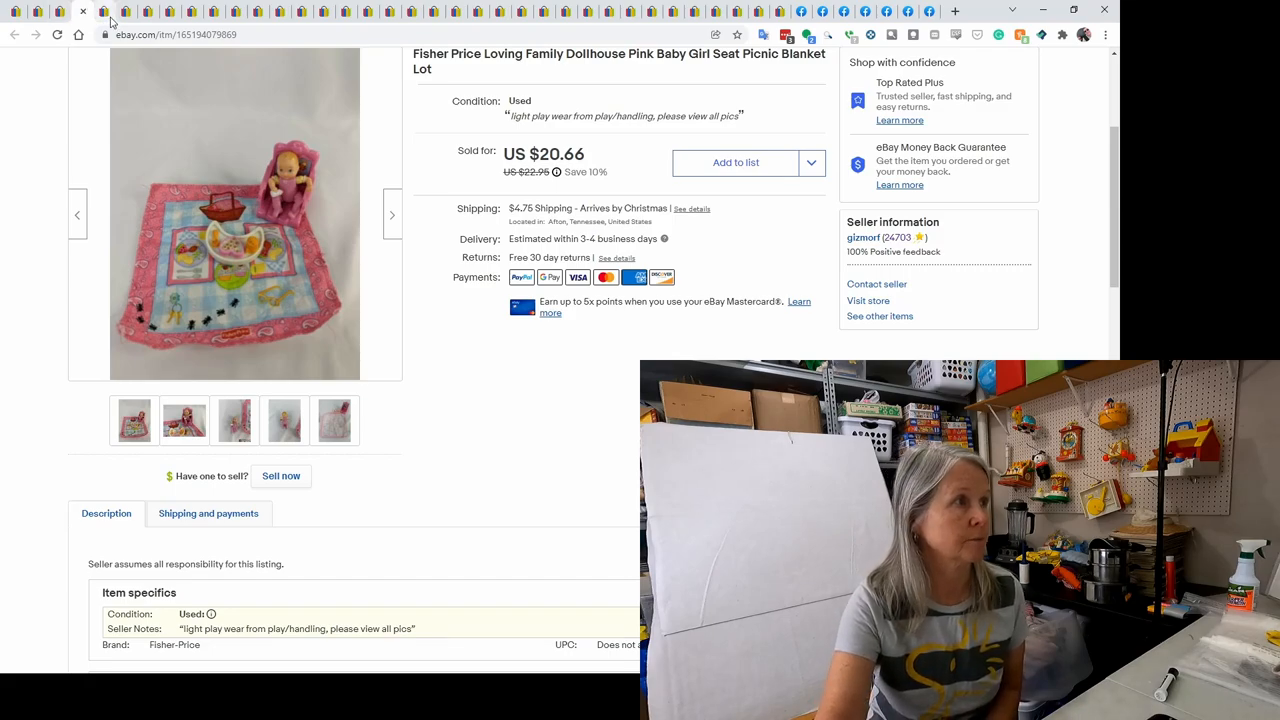
{"action": "left_click", "coordinate": [88, 13]}
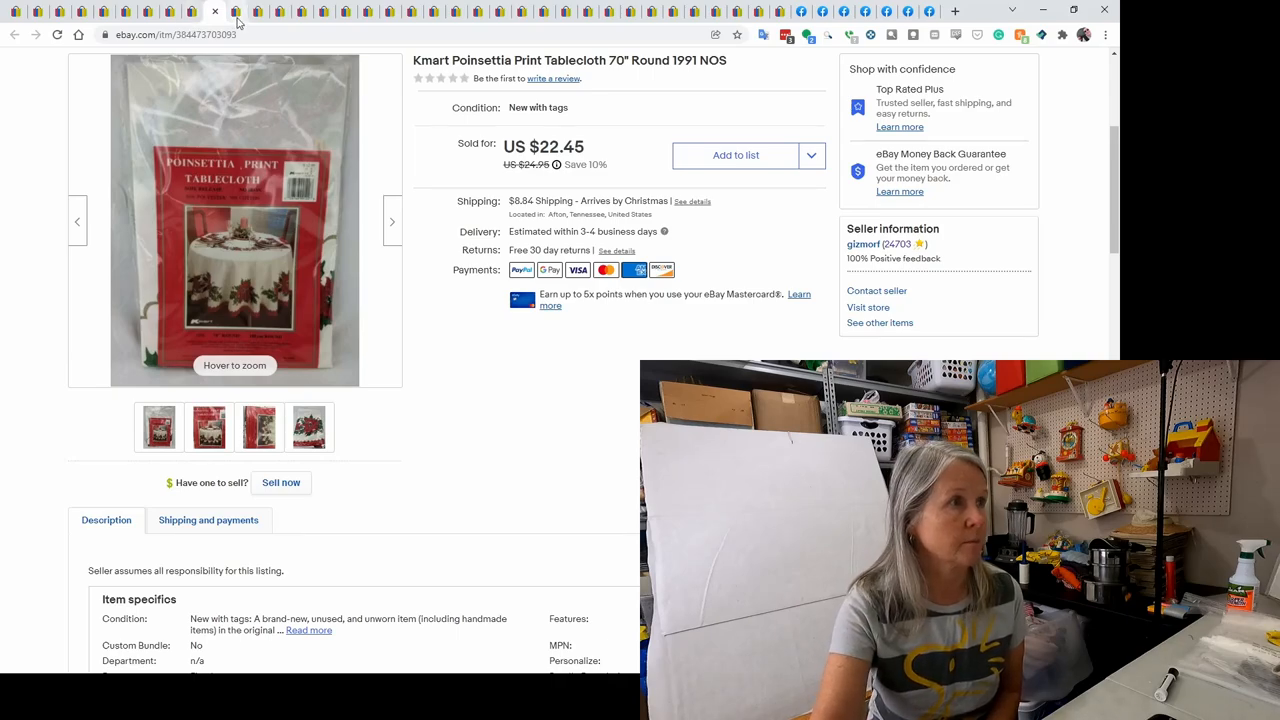
Switch to the tab with the Nylon Santa Claus face plush, sold for US $19.76
{"action": "left_click", "coordinate": [240, 11]}
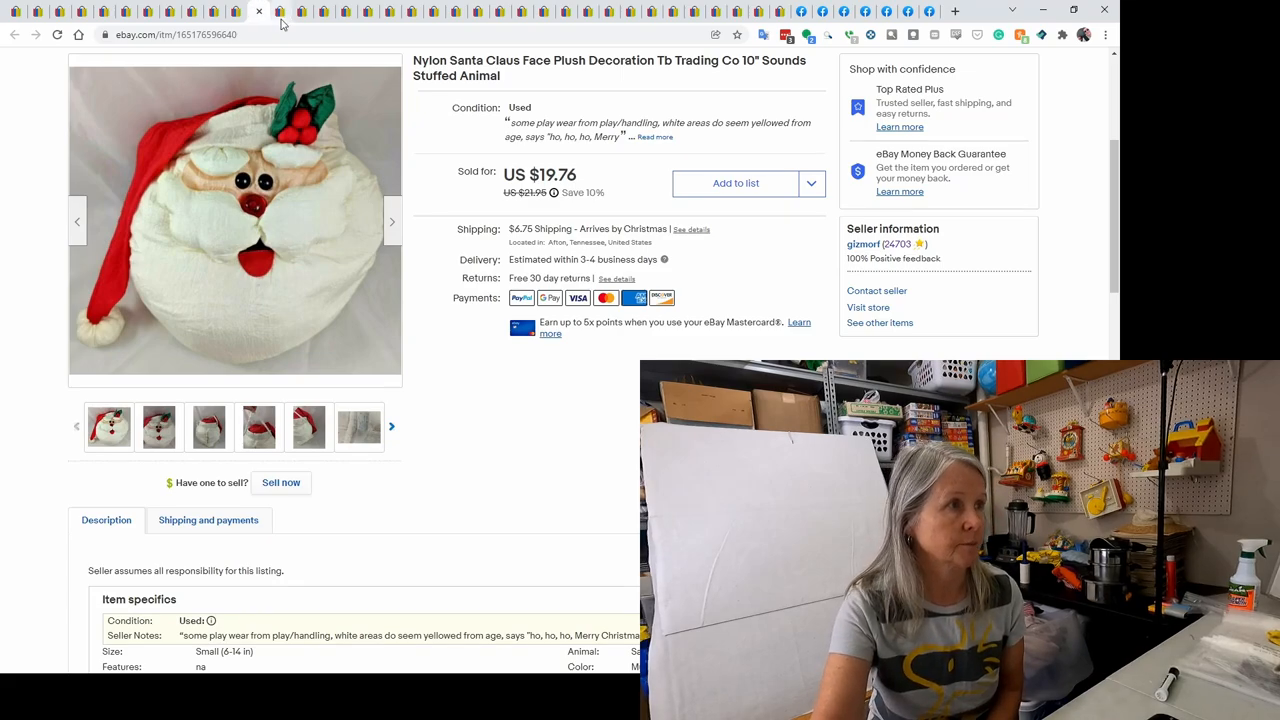
Switch to the Sports Collectors Series Penn State ornament tab, sold for US $11.66
{"action": "left_click", "coordinate": [265, 13]}
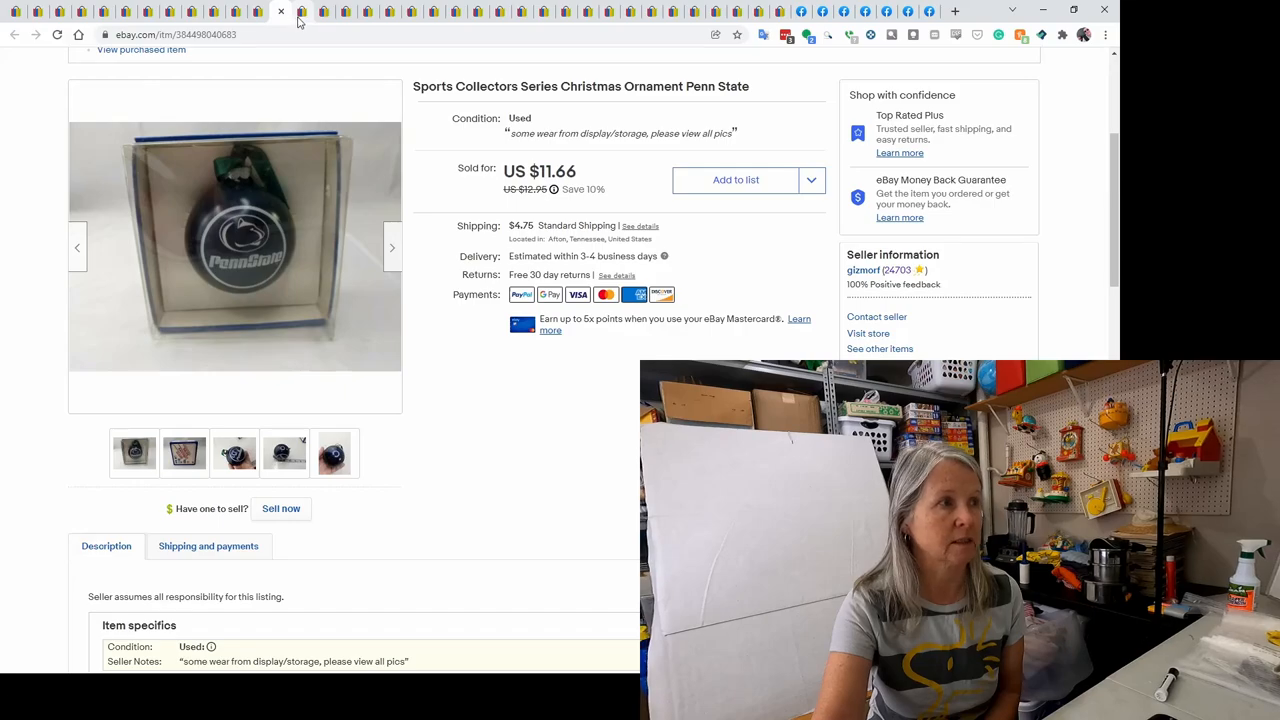
{"action": "left_click", "coordinate": [296, 14]}
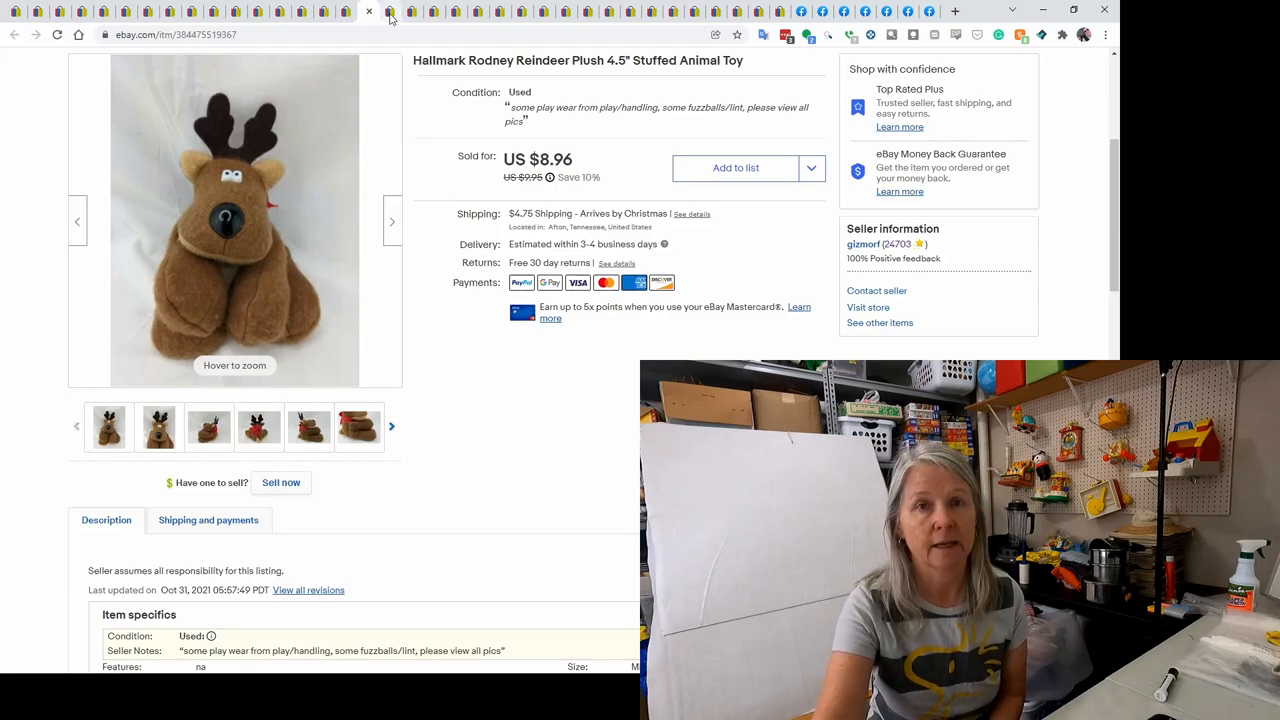
Move on to the Spark Create Imagine blue prayer bear plush tab, sold for US $16.16
{"action": "left_click", "coordinate": [360, 11]}
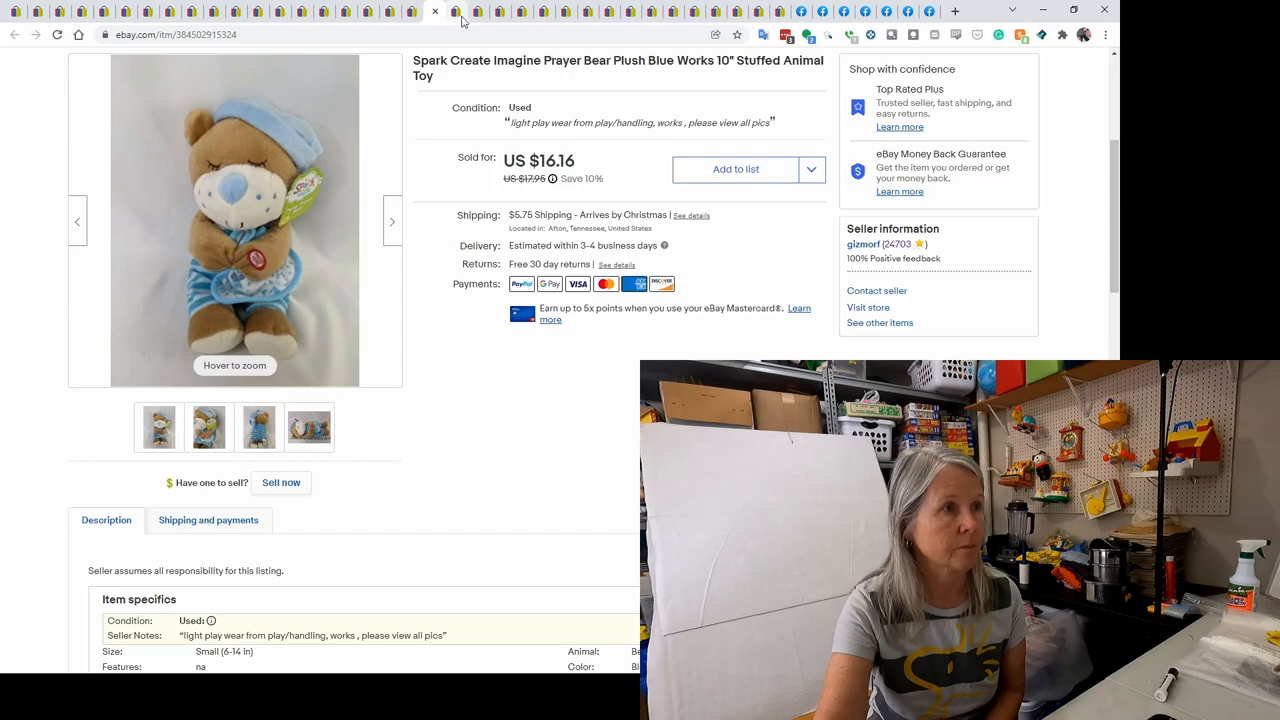
Move on to the Welch's 1993 Tom and Jerry Movie glass tab, sold for US $6.26
{"action": "left_click", "coordinate": [435, 12]}
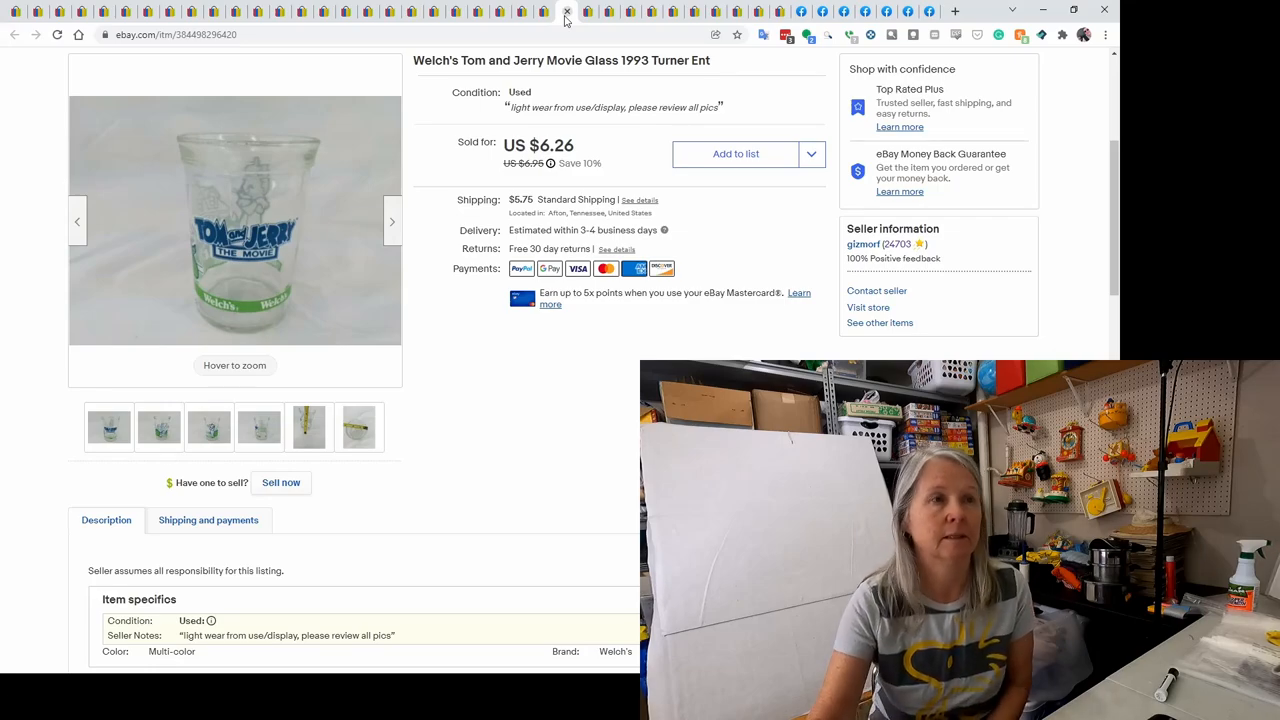
{"action": "mouse_move", "coordinate": [587, 20]}
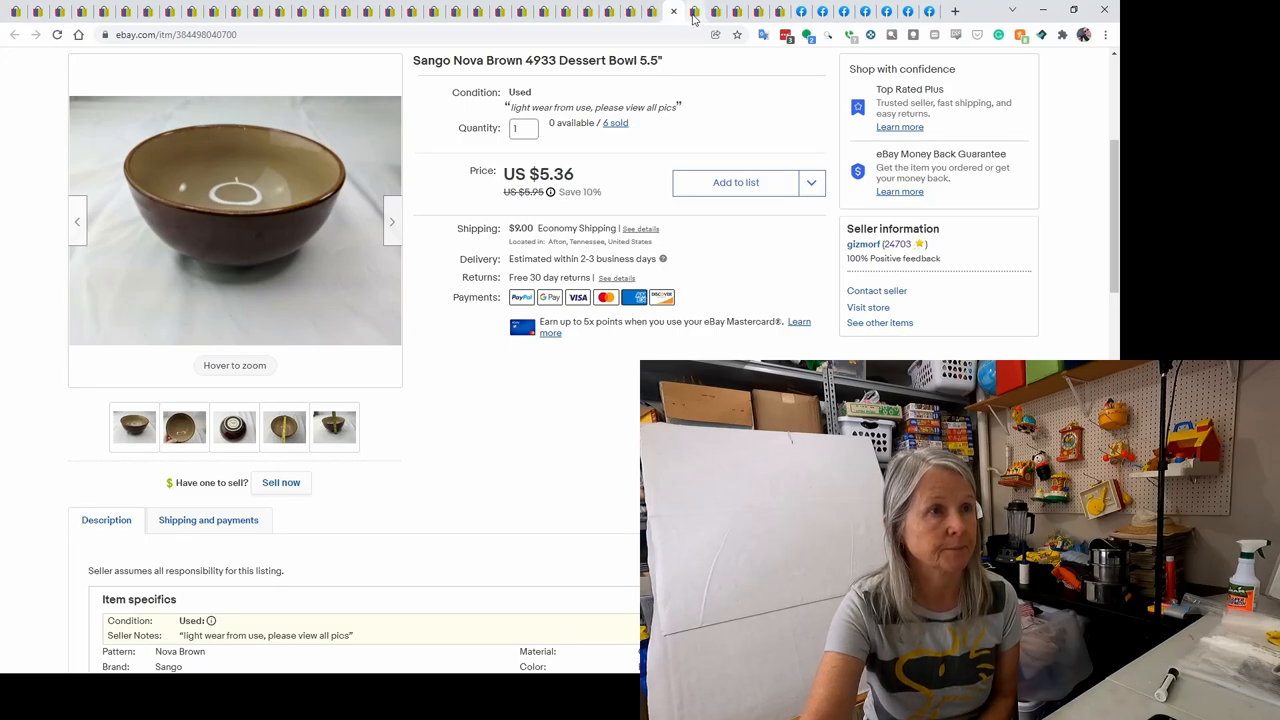
Move on to the Buckle Toy Blu Whale 9-inch plush tab, sold for US $11.66
{"action": "left_click", "coordinate": [670, 11]}
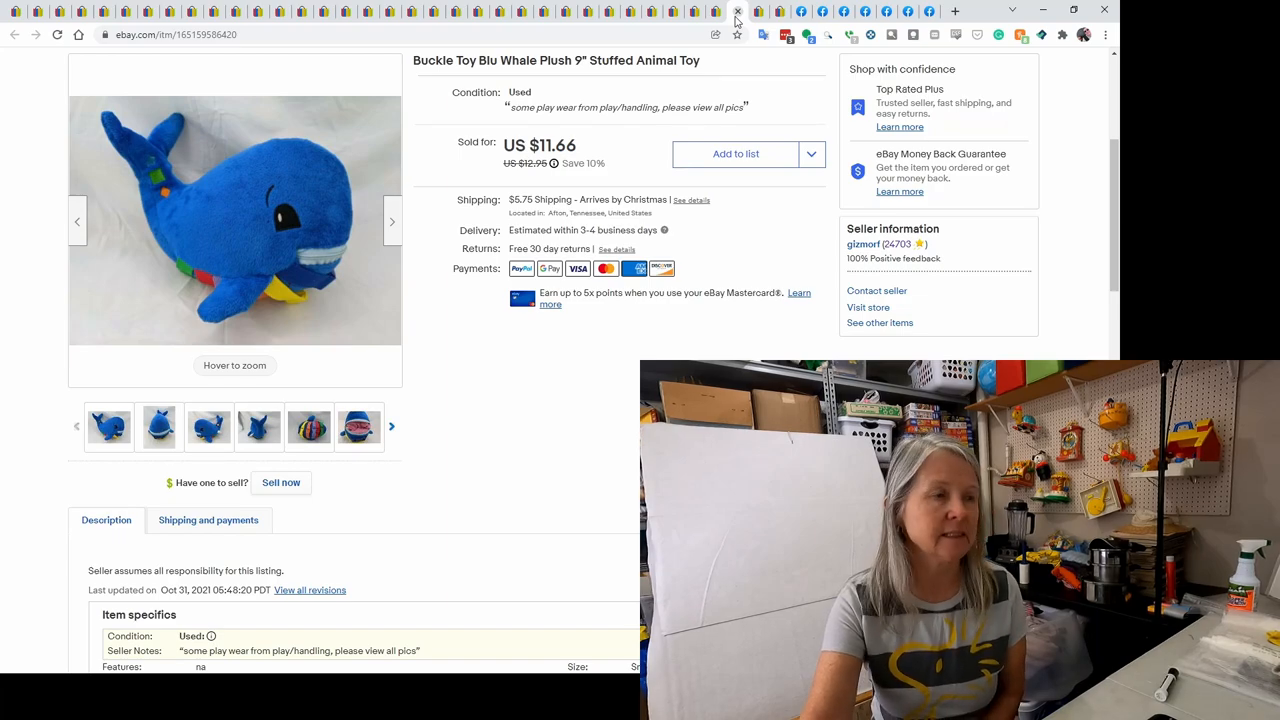
Close the whale plush listing to reveal the Jurassic World Indoraptor figure, sold for $89.96
{"action": "left_click", "coordinate": [308, 427]}
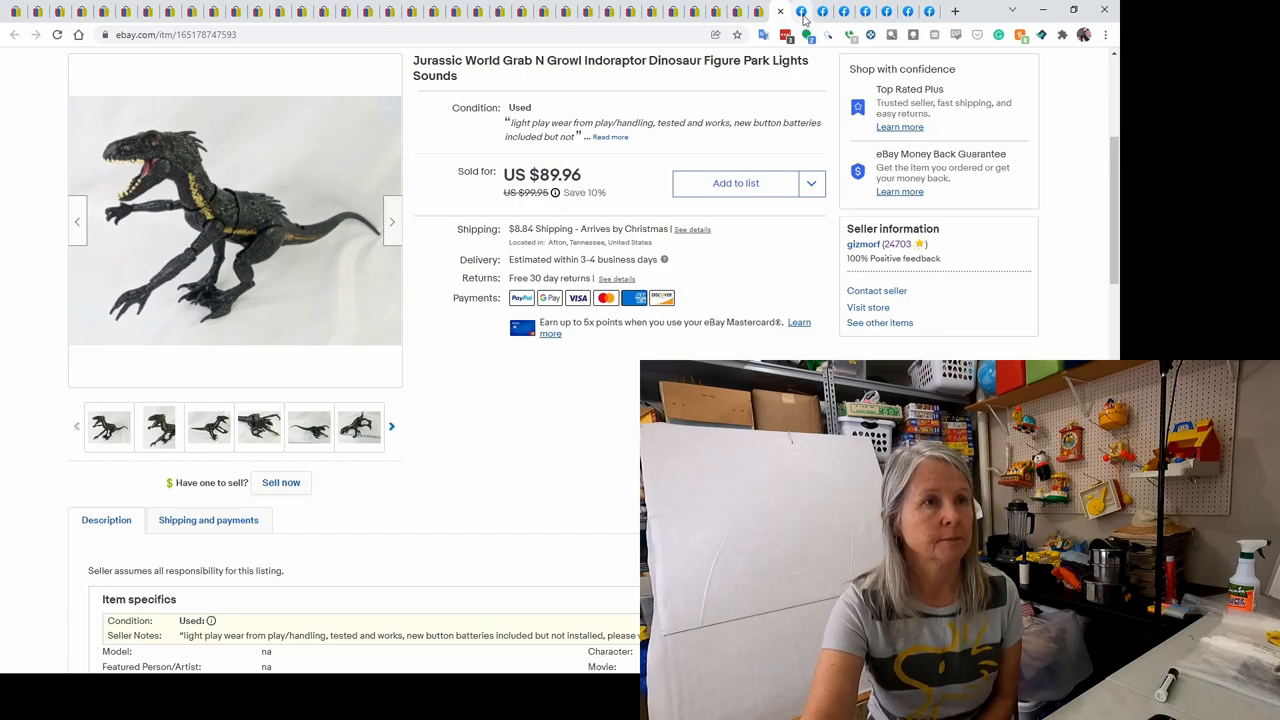
Close the Indoraptor tab to show the Facebook Marketplace Fisher-Price dollhouse girl, sold for $12
{"action": "left_click", "coordinate": [783, 11]}
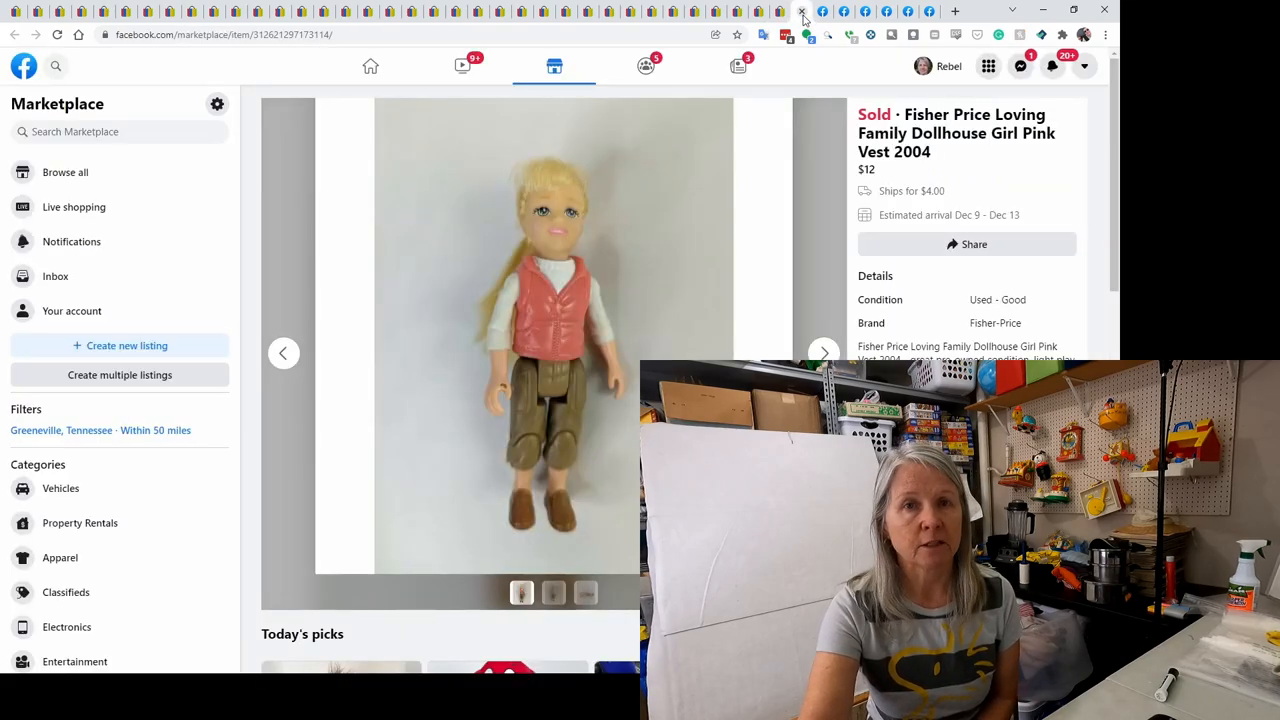